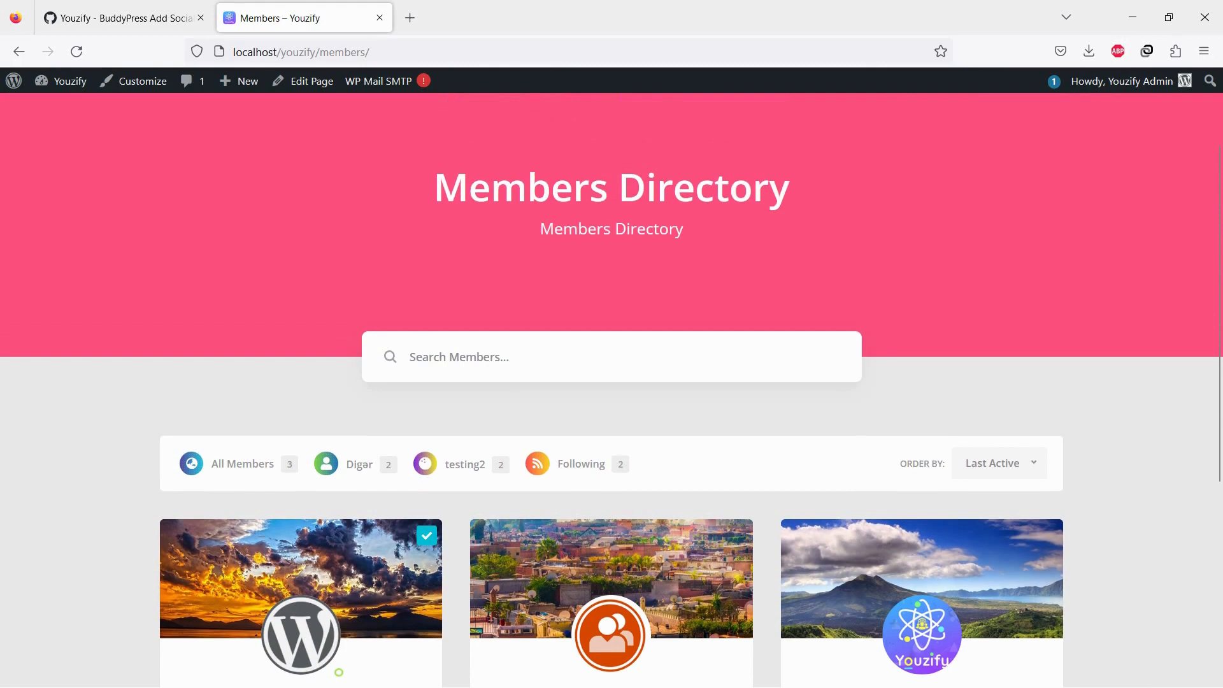
Step: Review the Members Directory page before heading to the WordPress admin dashboard
scroll(down, 3)
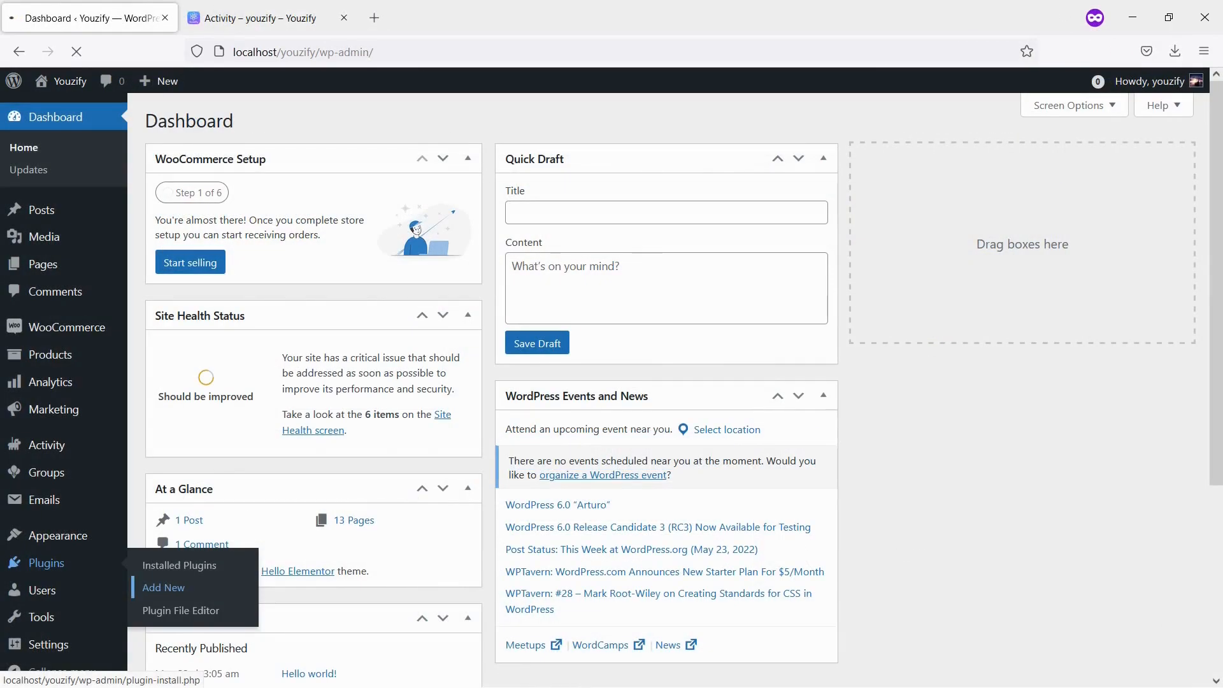
Step: Search the plugin directory for 'youzify', then bring up File Manager at wp-content/plugins
click(164, 587)
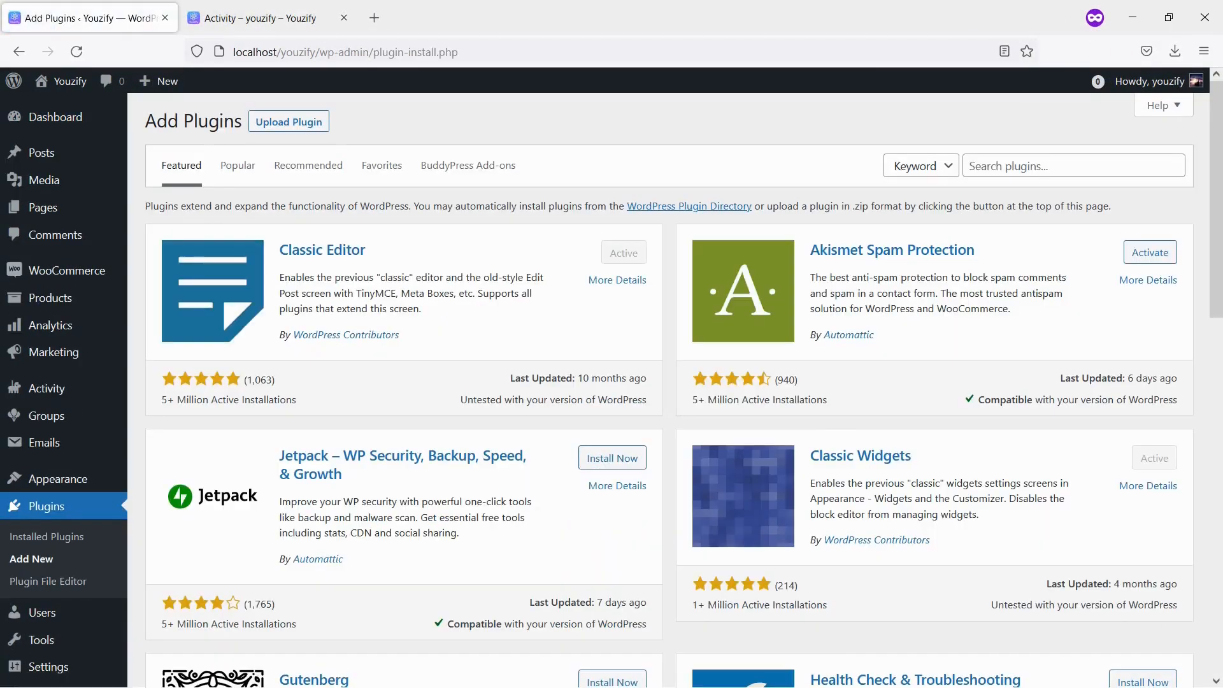
text(youzify)
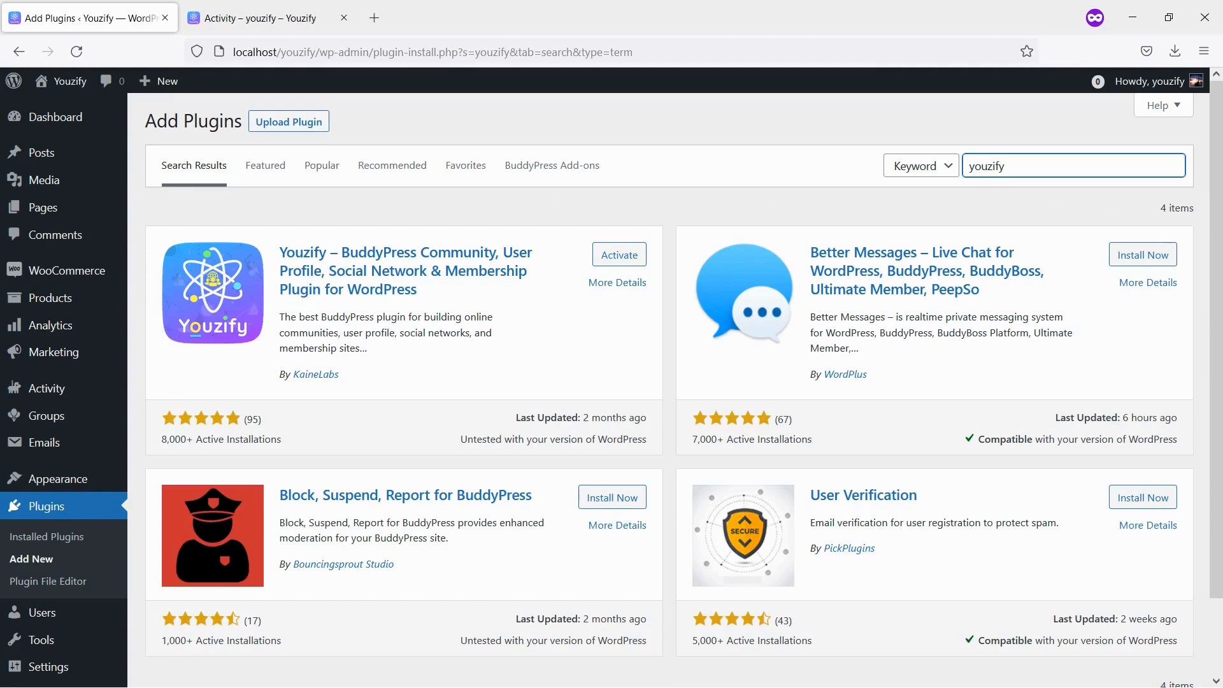
click(619, 254)
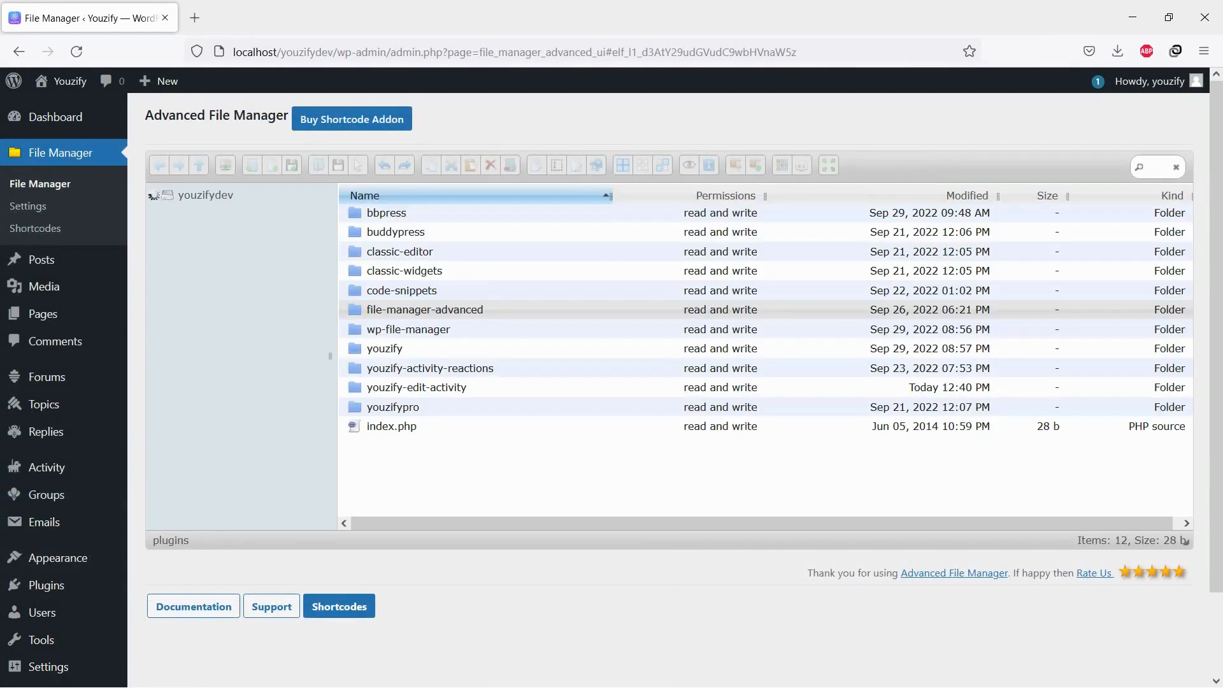
Step: Create a new file named bp-custom.php in the plugins folder and copy the GitHub gist snippet for it
click(156, 195)
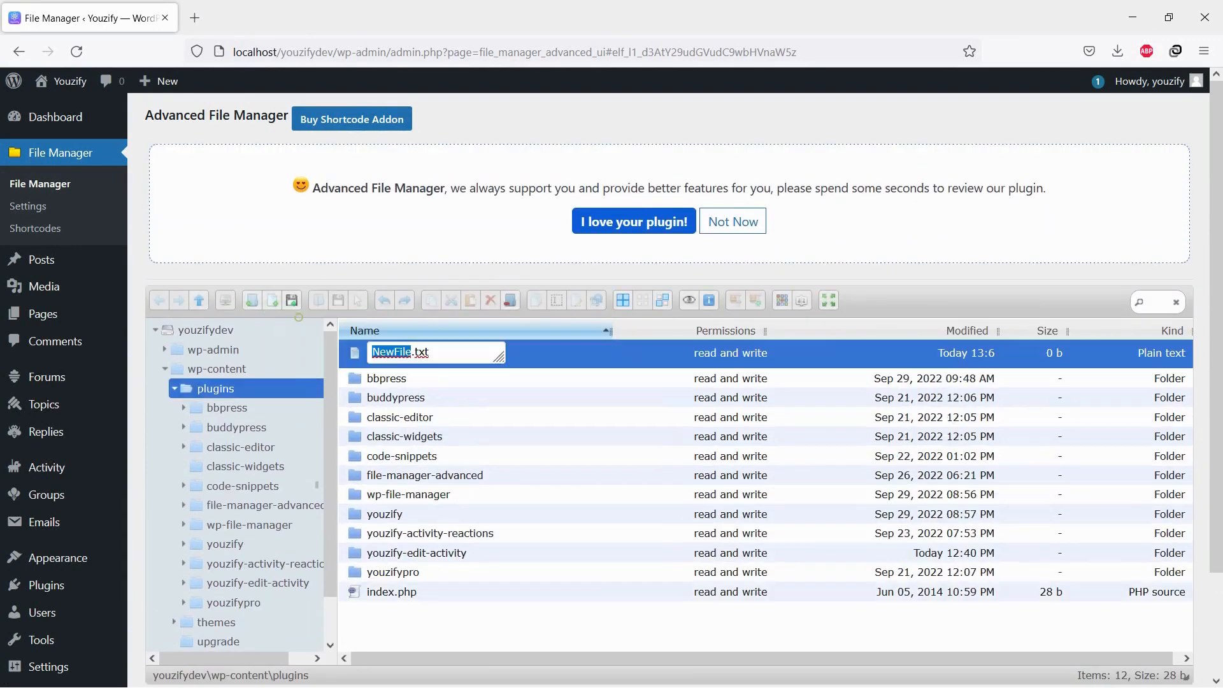
text(bp-cus)
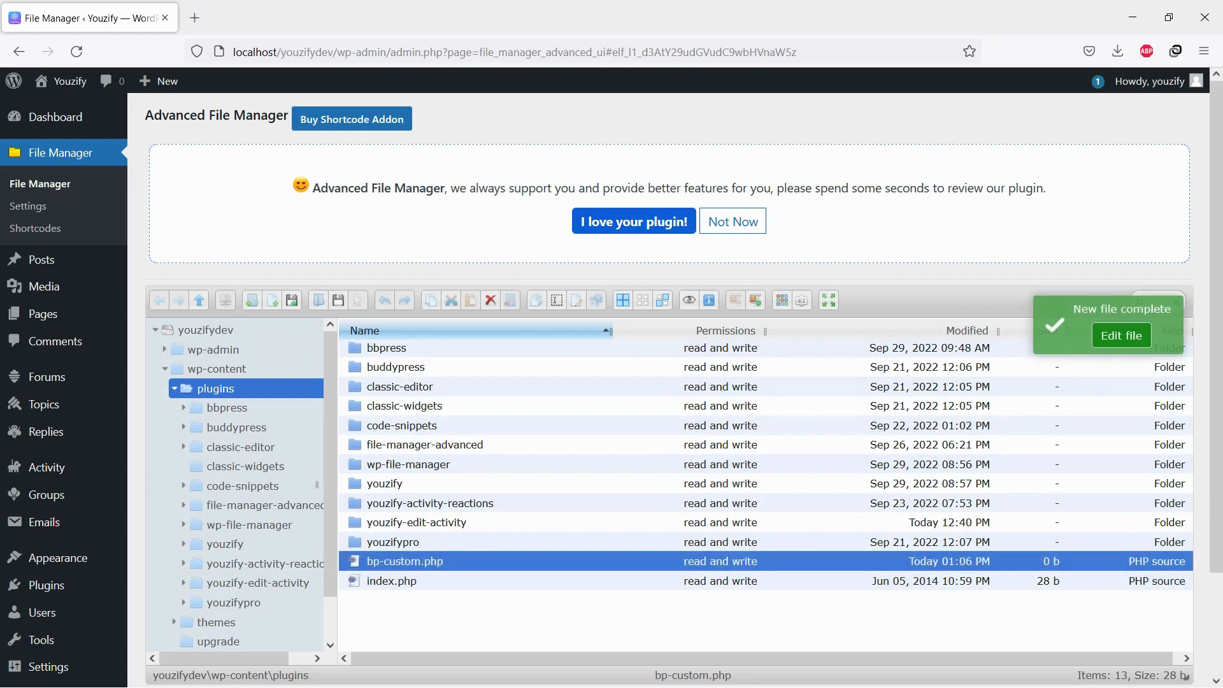
scroll(down, 3)
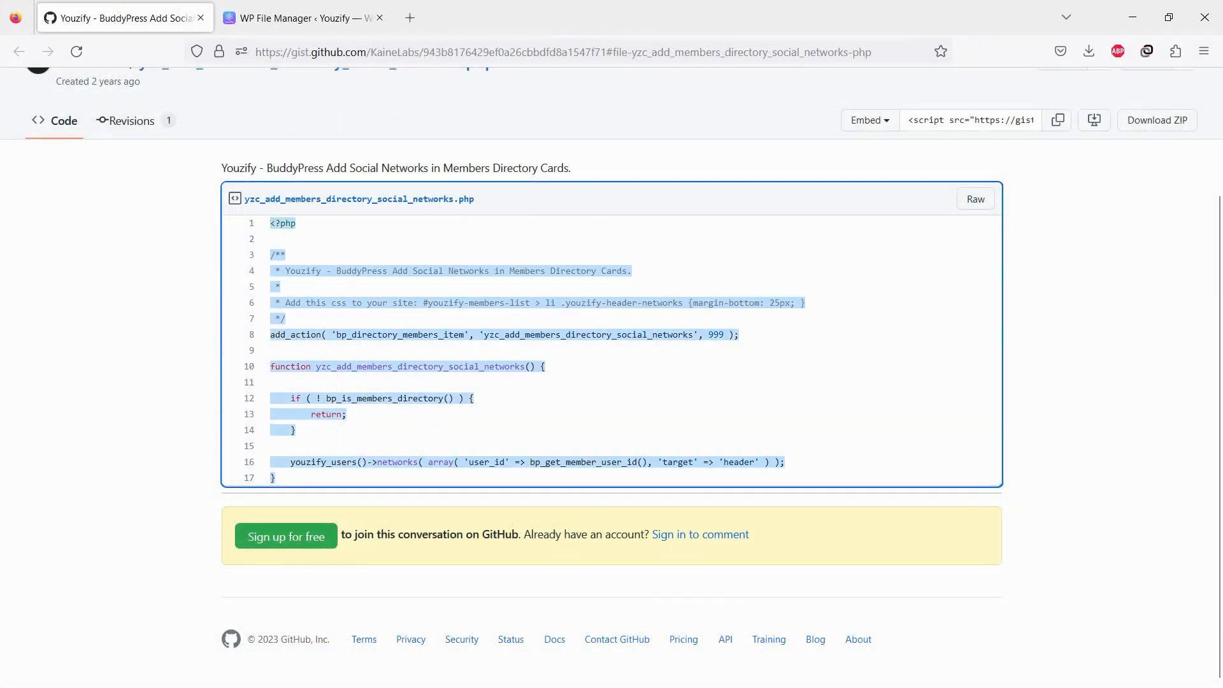
click(303, 17)
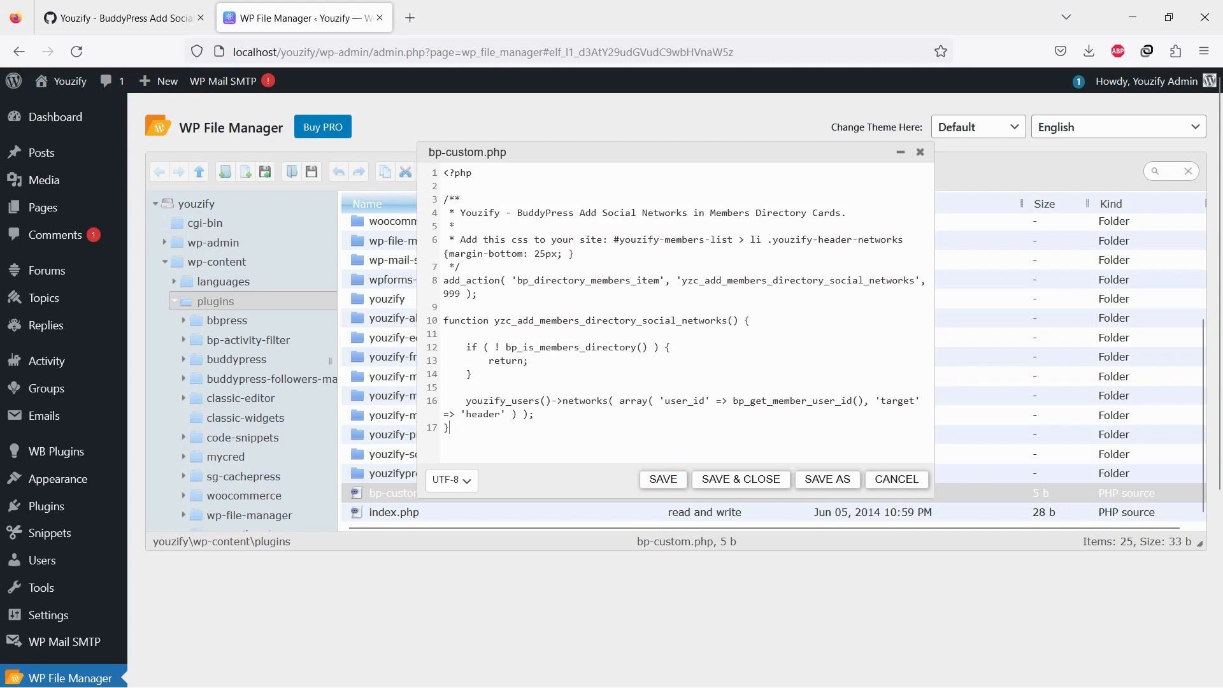
Step: Save bp-custom.php with the pasted social-networks snippet for member directory cards
click(662, 479)
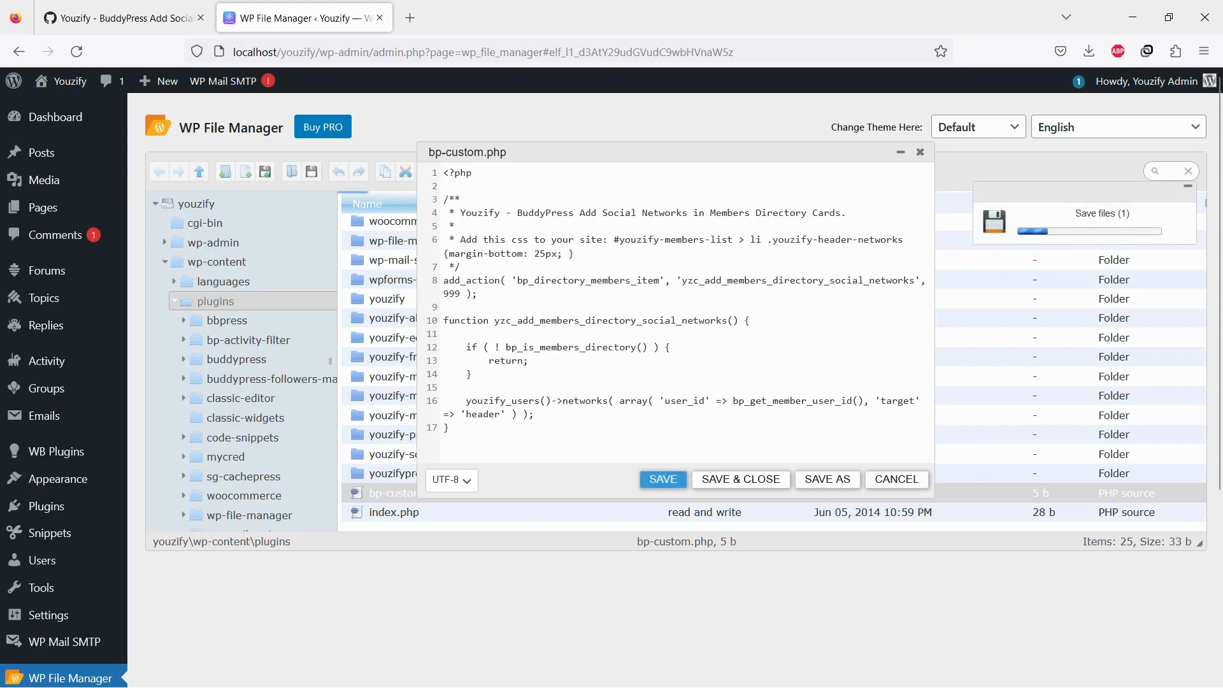
click(662, 479)
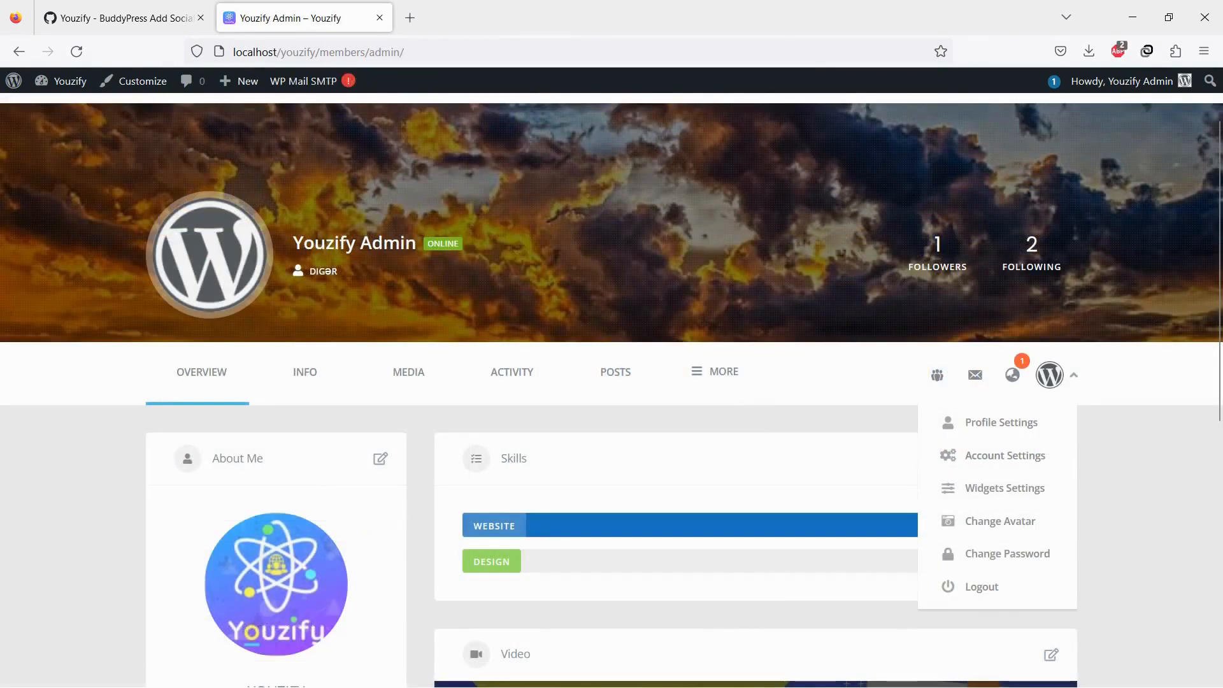
Step: Go to Widgets Settings for the admin profile from the account dropdown
click(1002, 488)
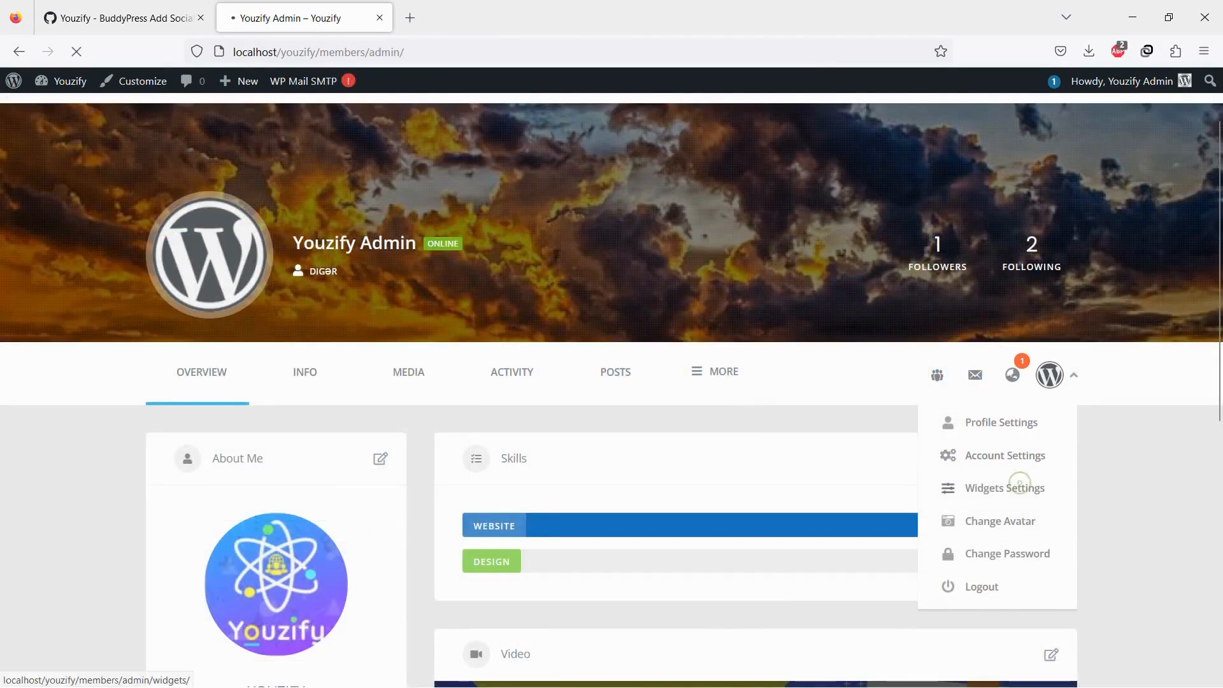
click(1007, 488)
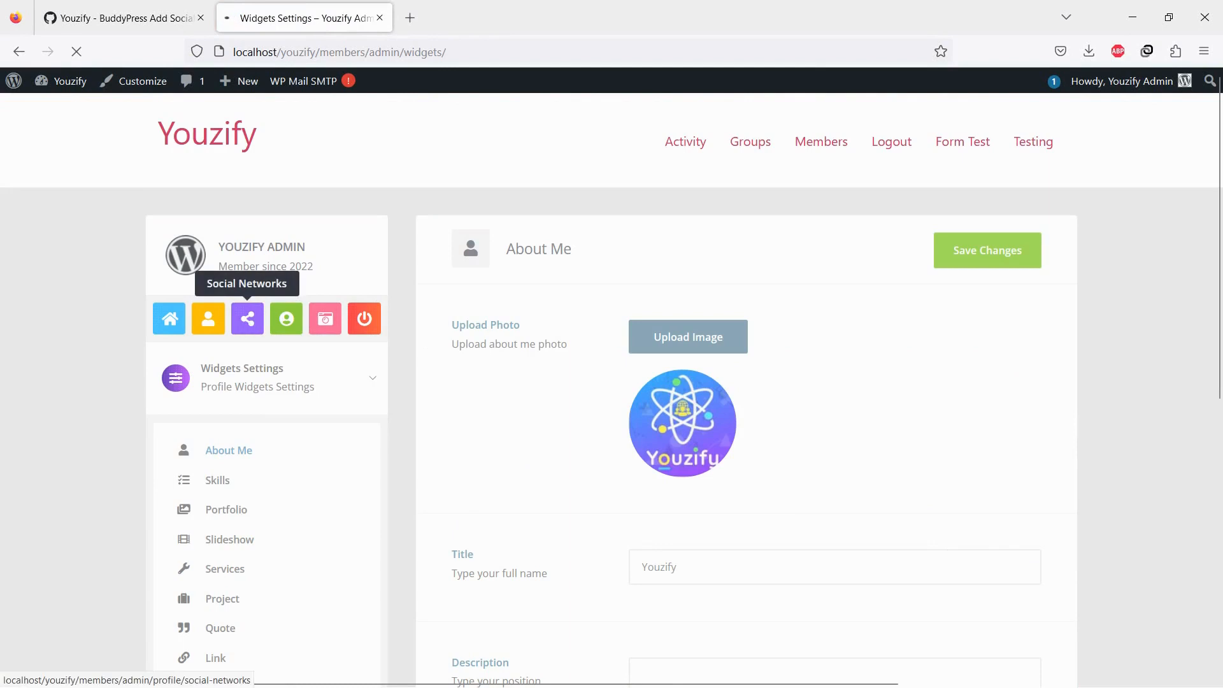
Step: Show the Social Networks settings listing the Facebook, Google Plus, Twitter and Instagram links
click(246, 319)
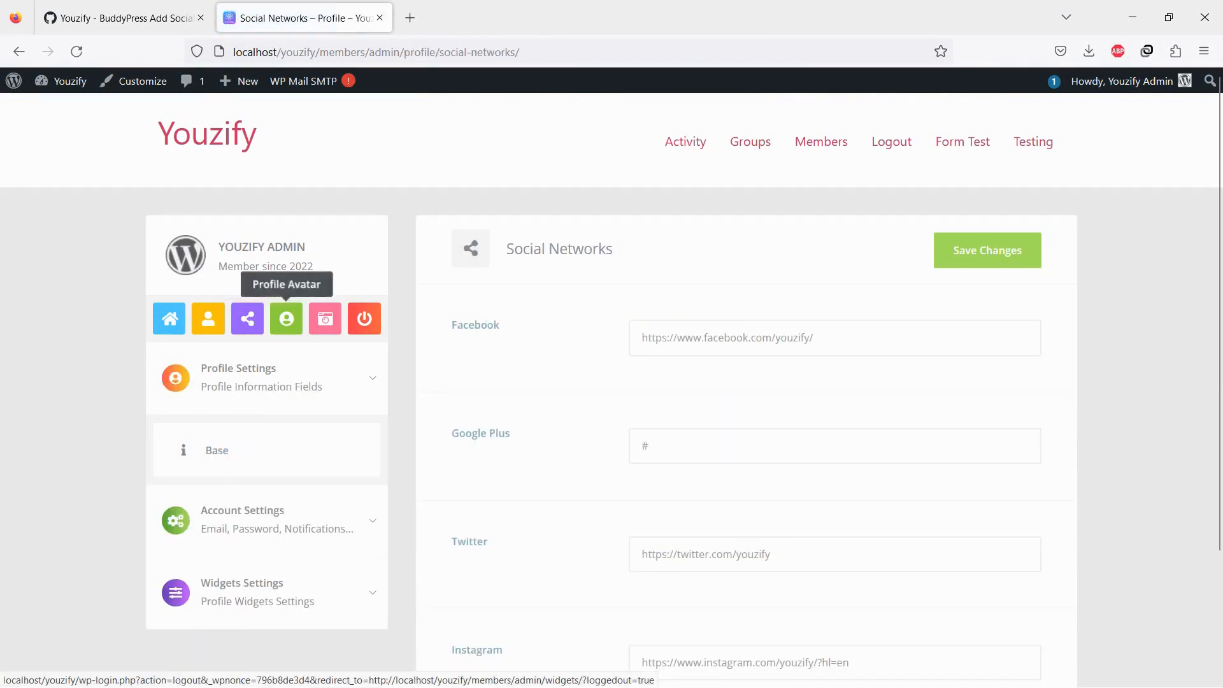
scroll(down, 3)
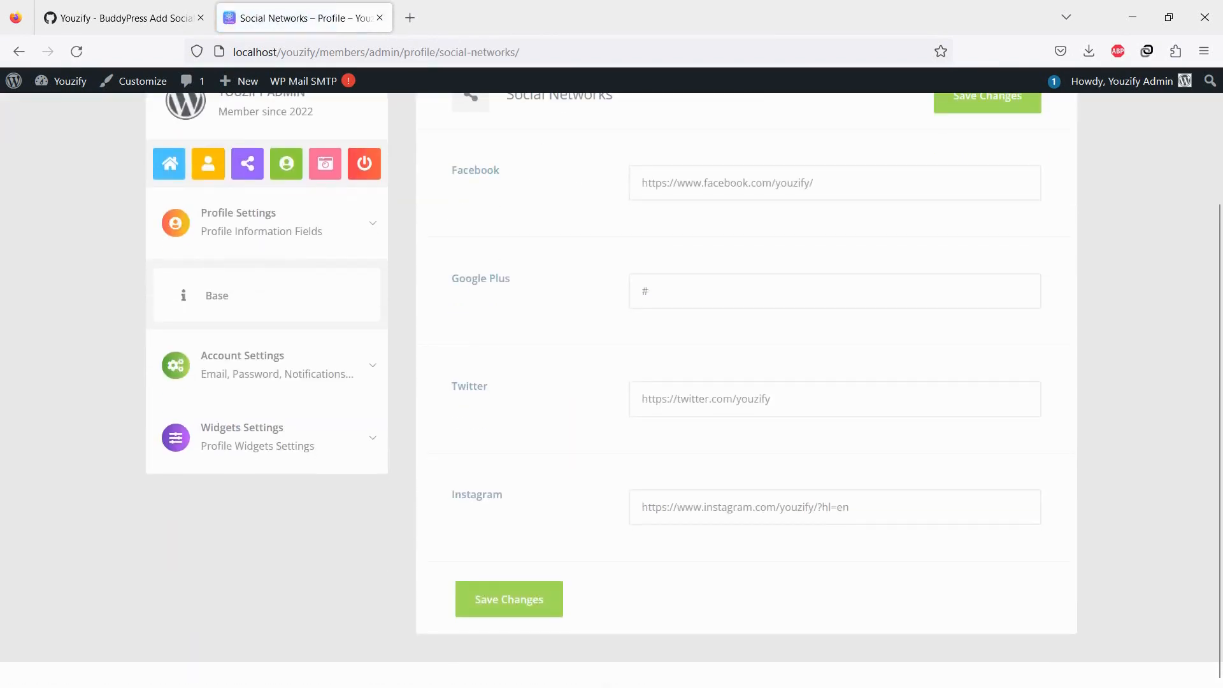